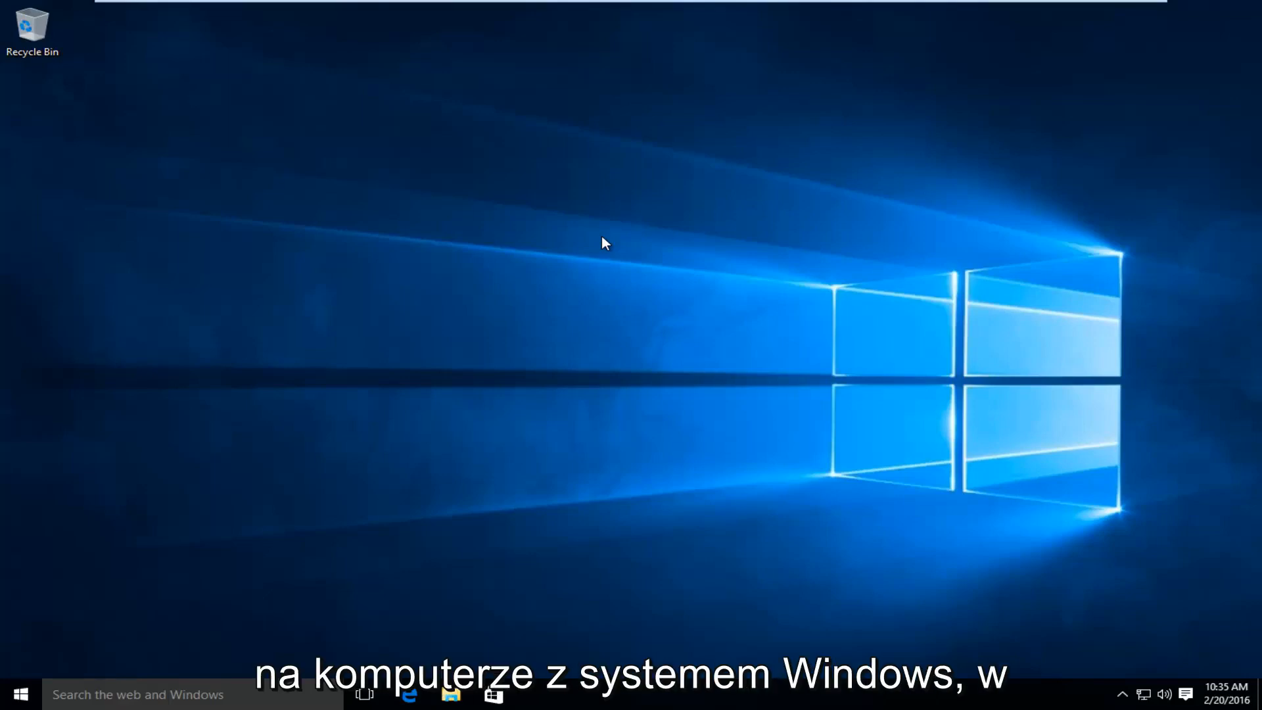
pyautogui.moveTo(367, 247)
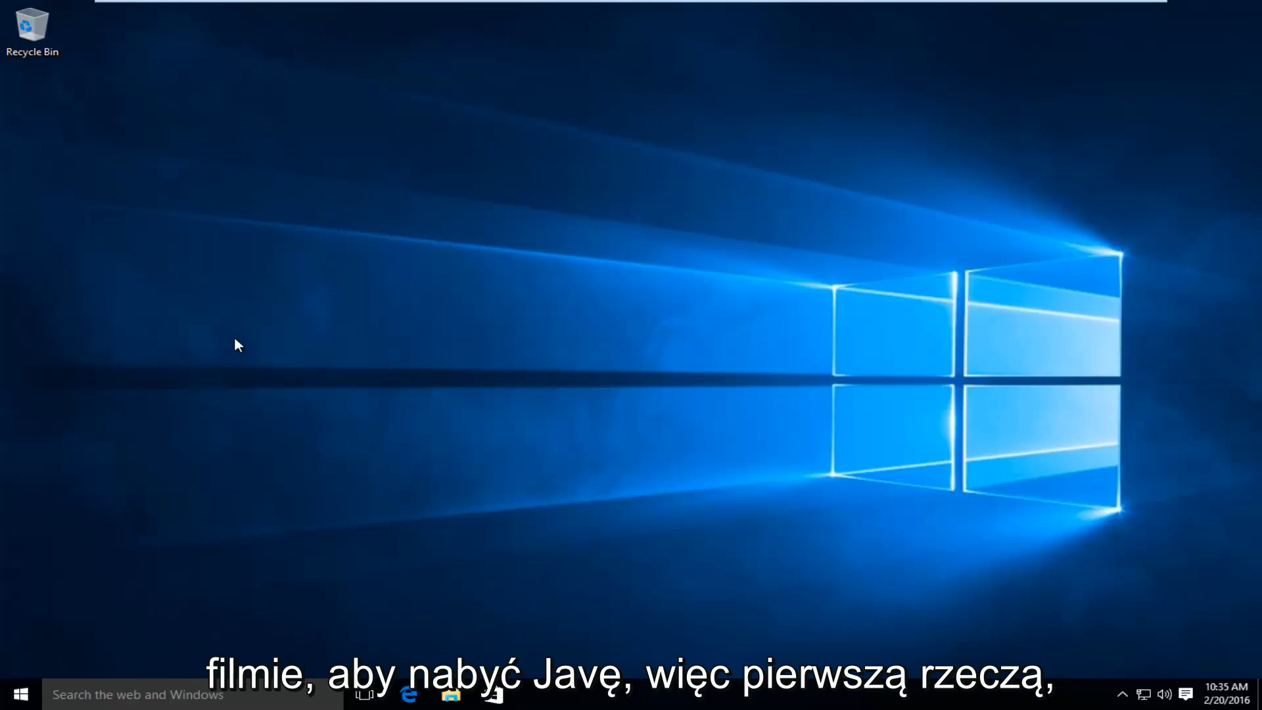
pyautogui.moveTo(226, 487)
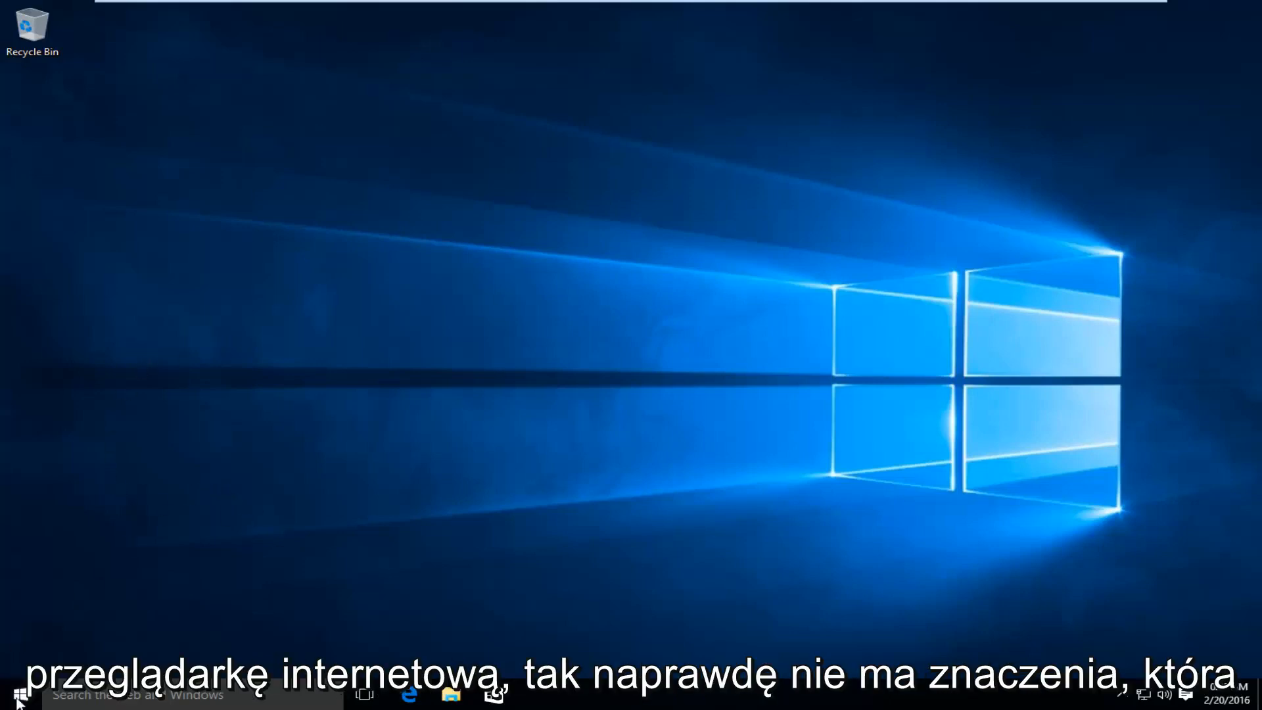
# Search the Start menu for 'internet' and launch Internet Explorer.
pyautogui.click(21, 695)
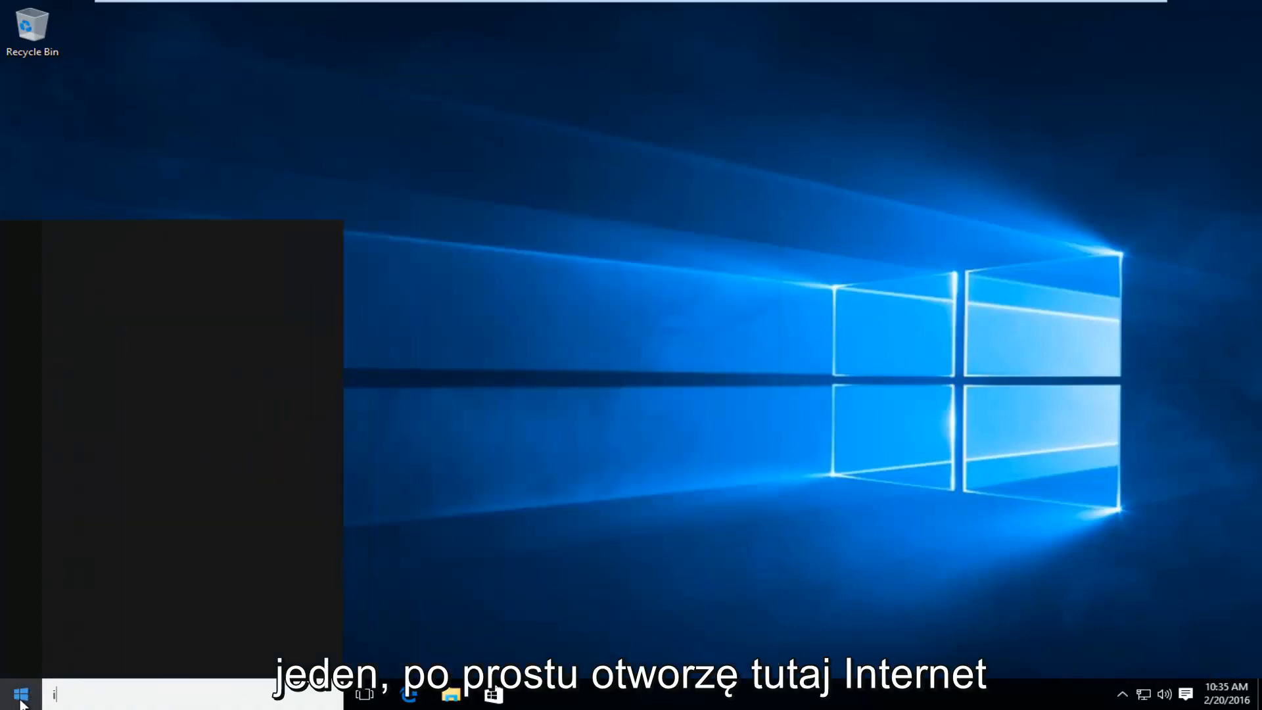
pyautogui.write('internet')
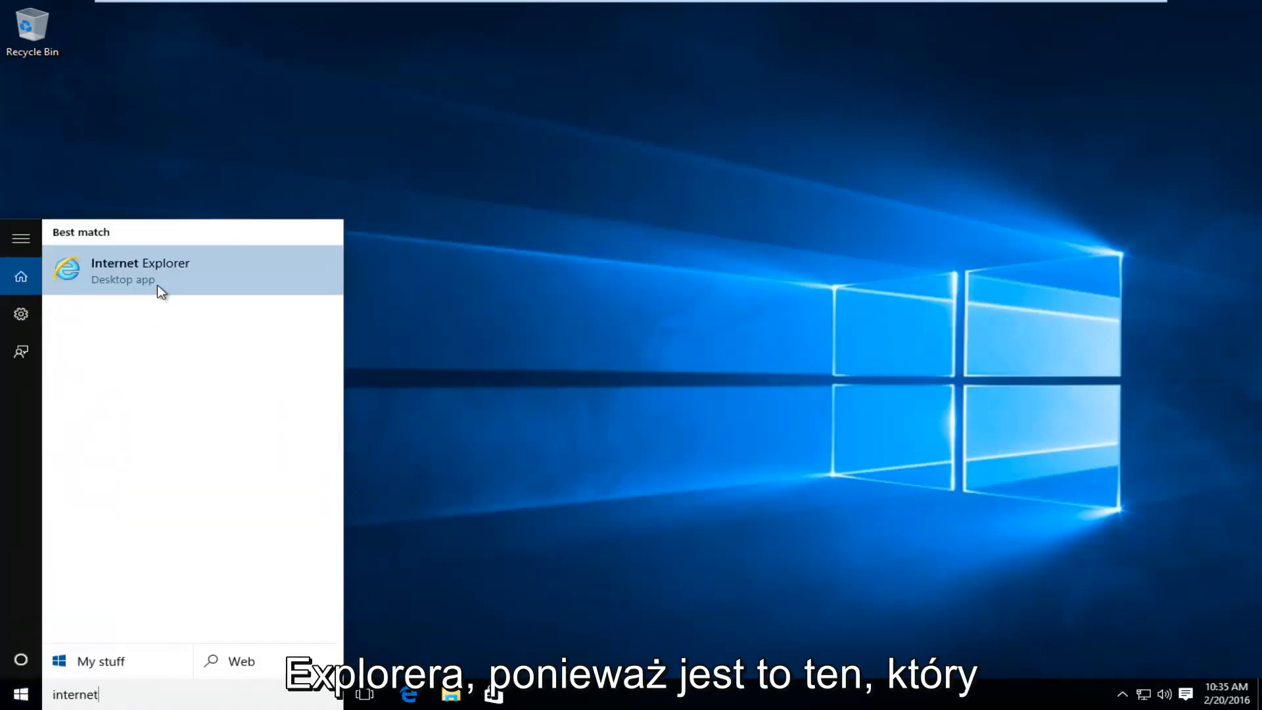
pyautogui.click(584, 290)
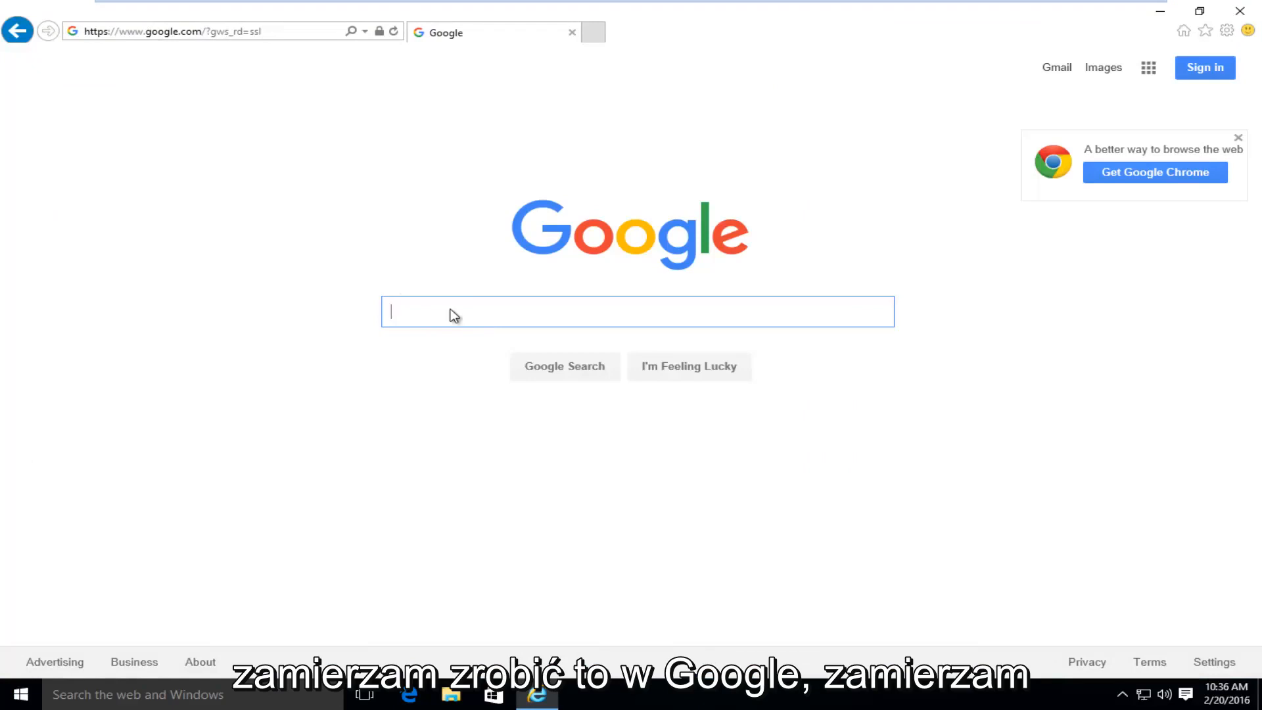
# Google 'java' and open java.com's Download Free Java Software result.
pyautogui.write('java')
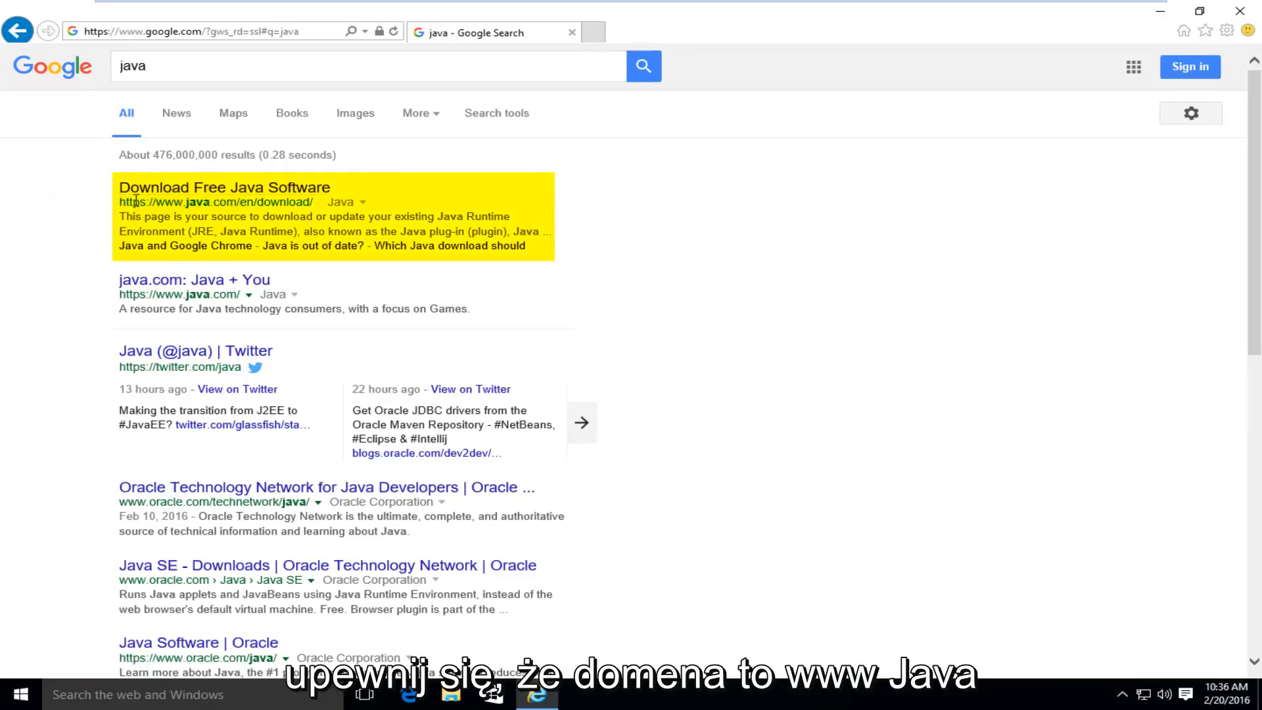
pyautogui.doubleClick(174, 201)
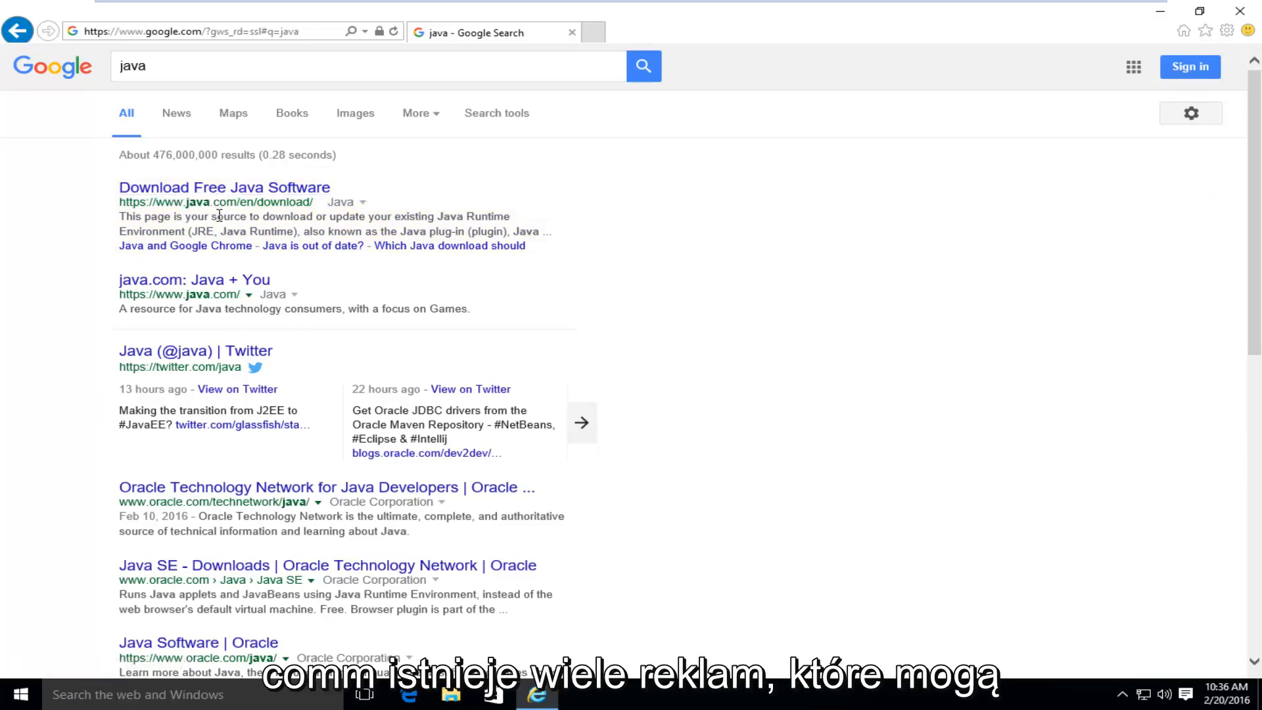
pyautogui.click(225, 187)
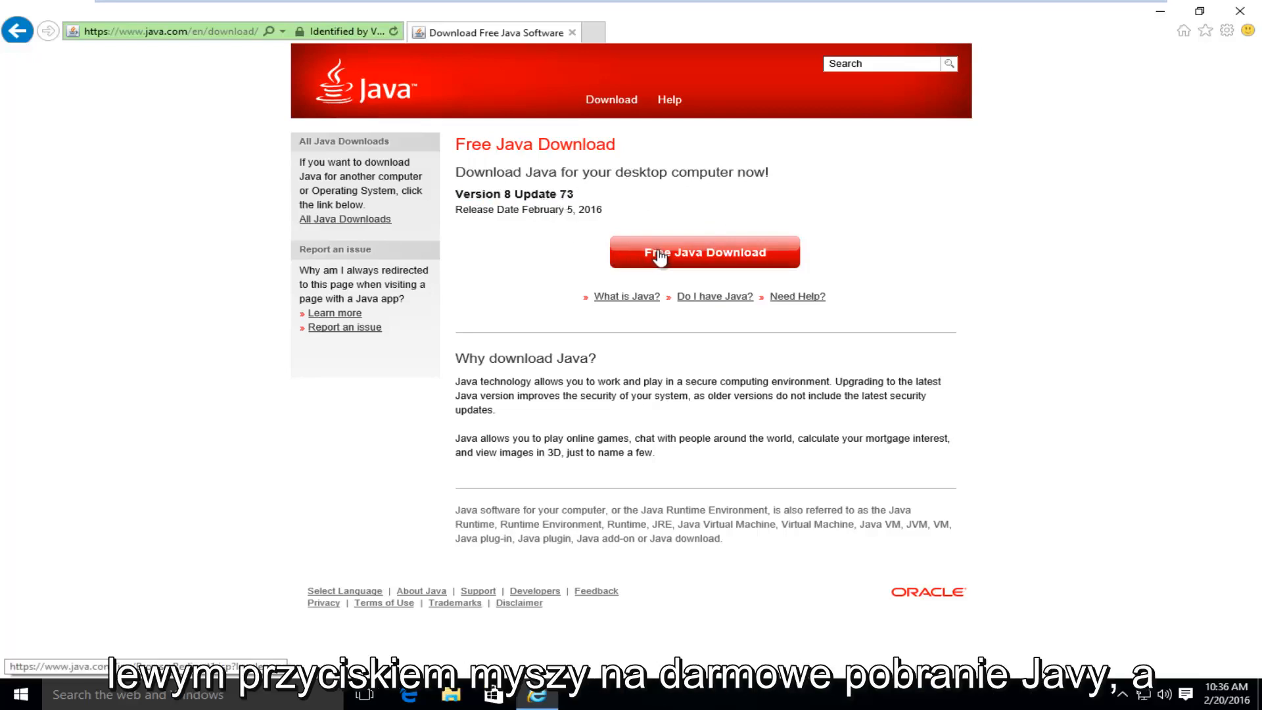
# Accept the license, download the JavaSetup8u73 installer and run it.
pyautogui.click(704, 252)
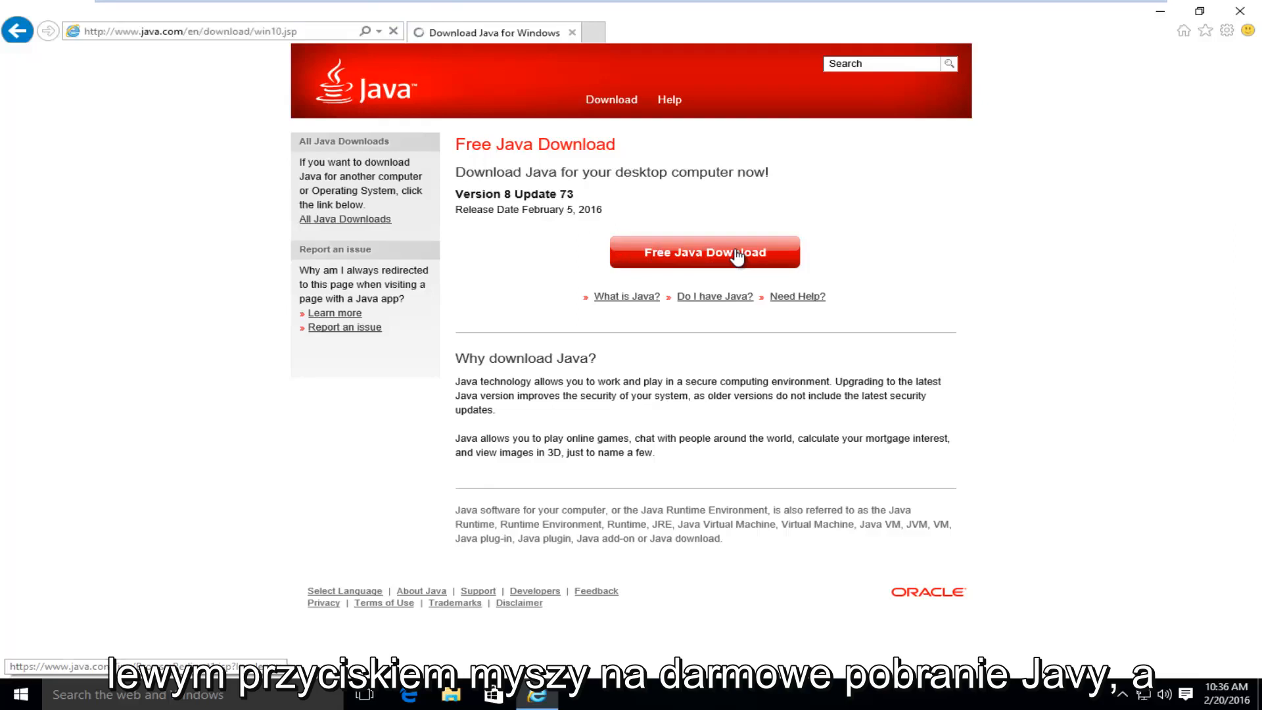
pyautogui.click(704, 252)
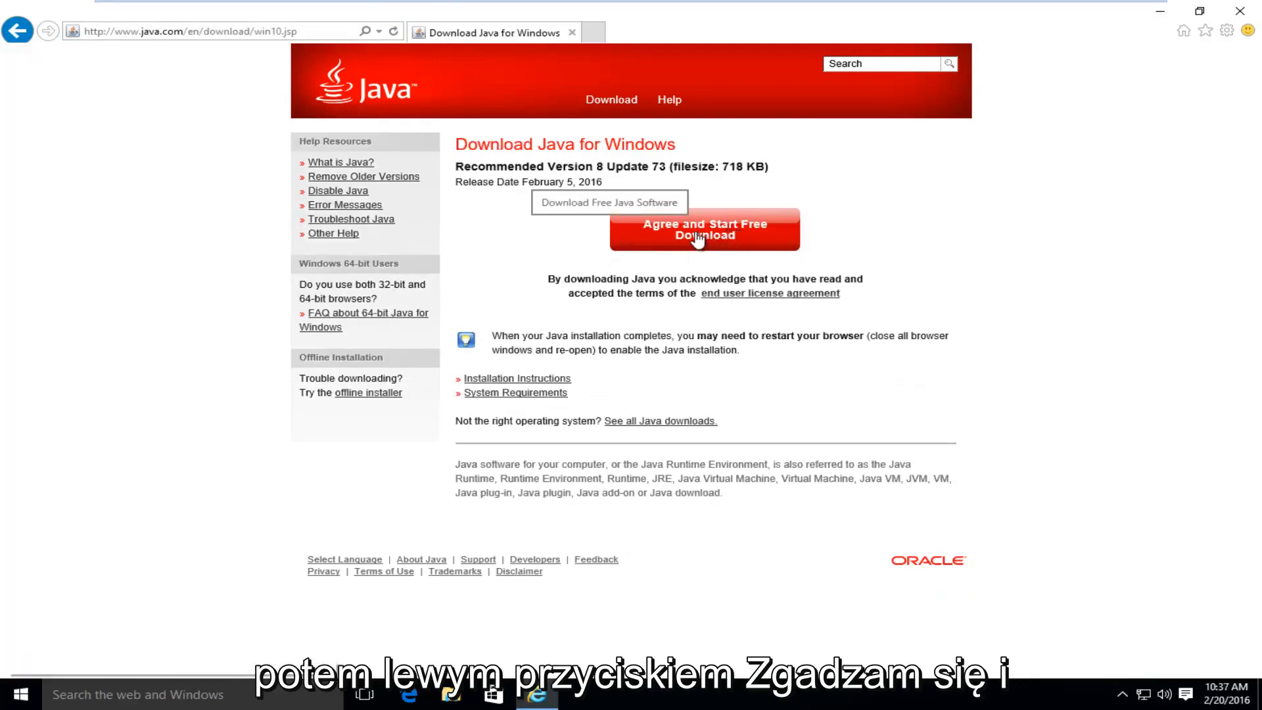
pyautogui.click(703, 229)
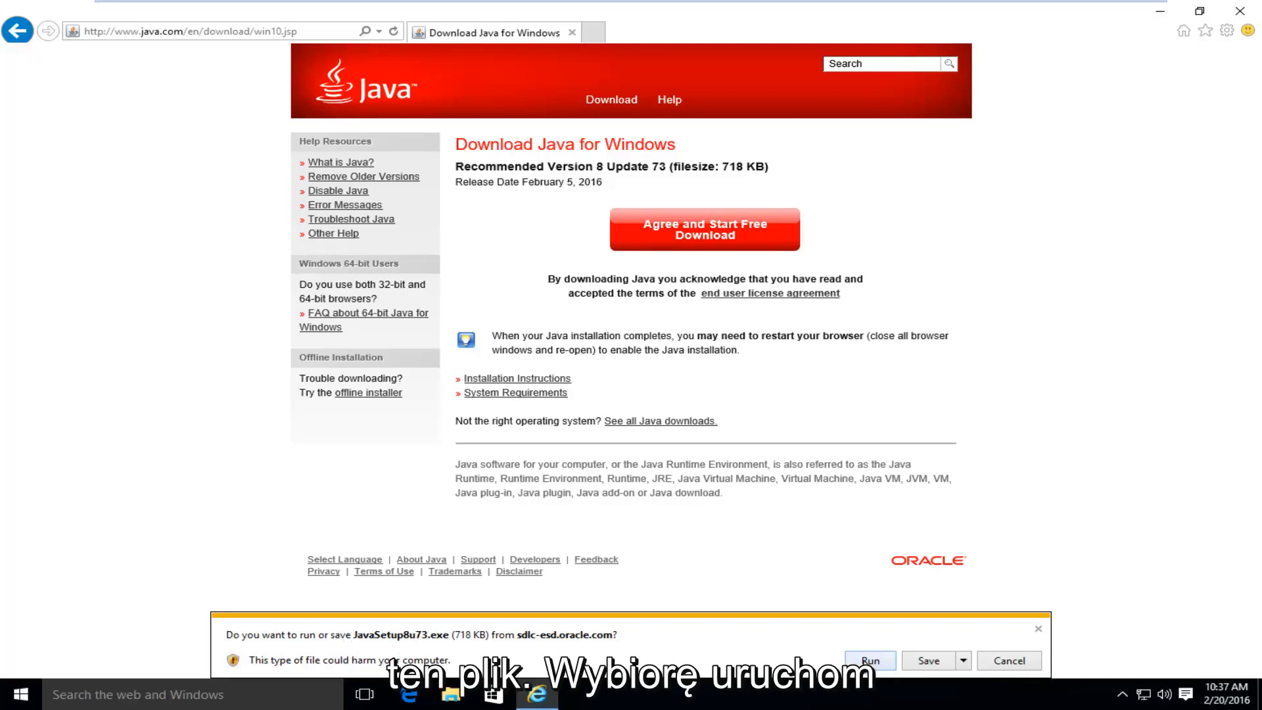
pyautogui.click(869, 660)
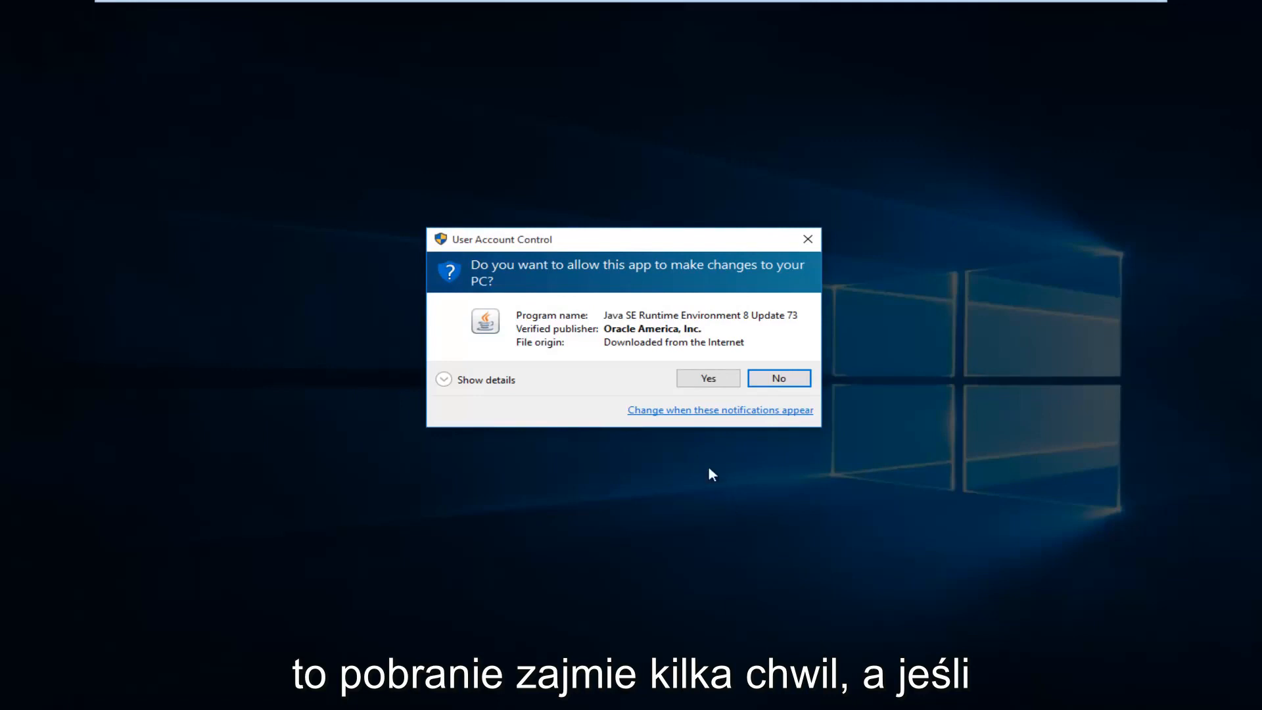
pyautogui.moveTo(539, 279)
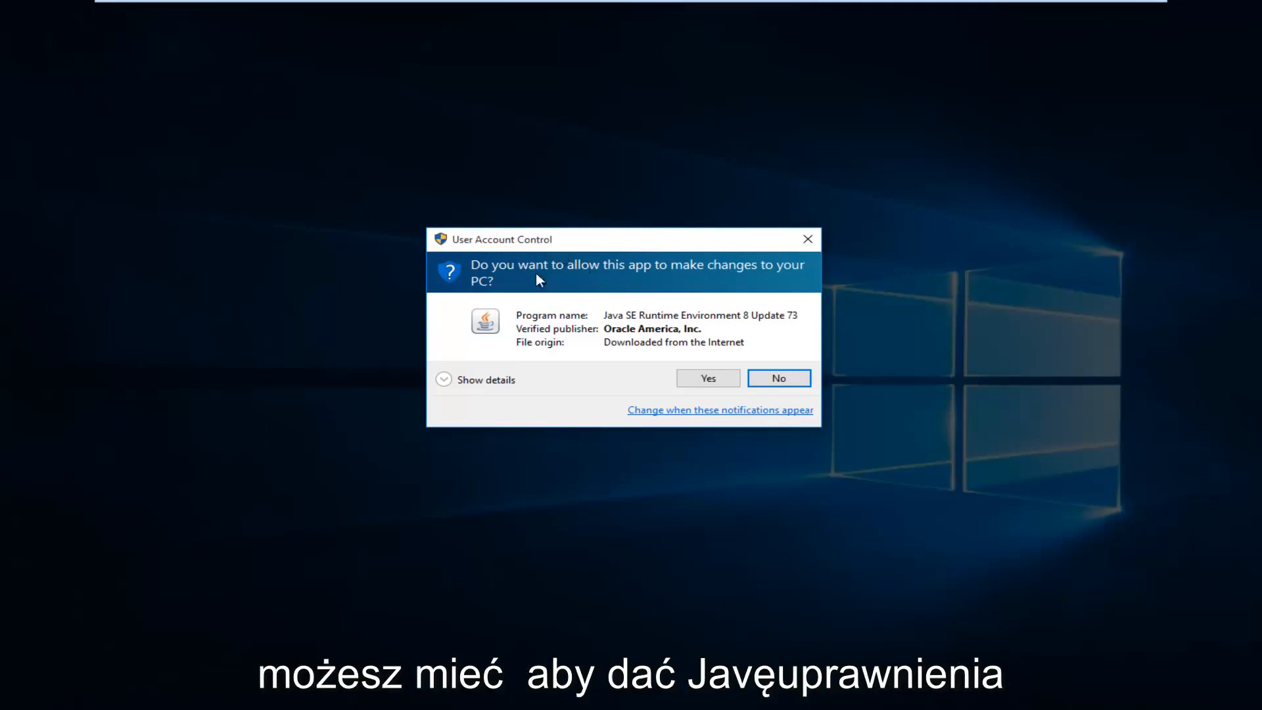
pyautogui.moveTo(625, 313)
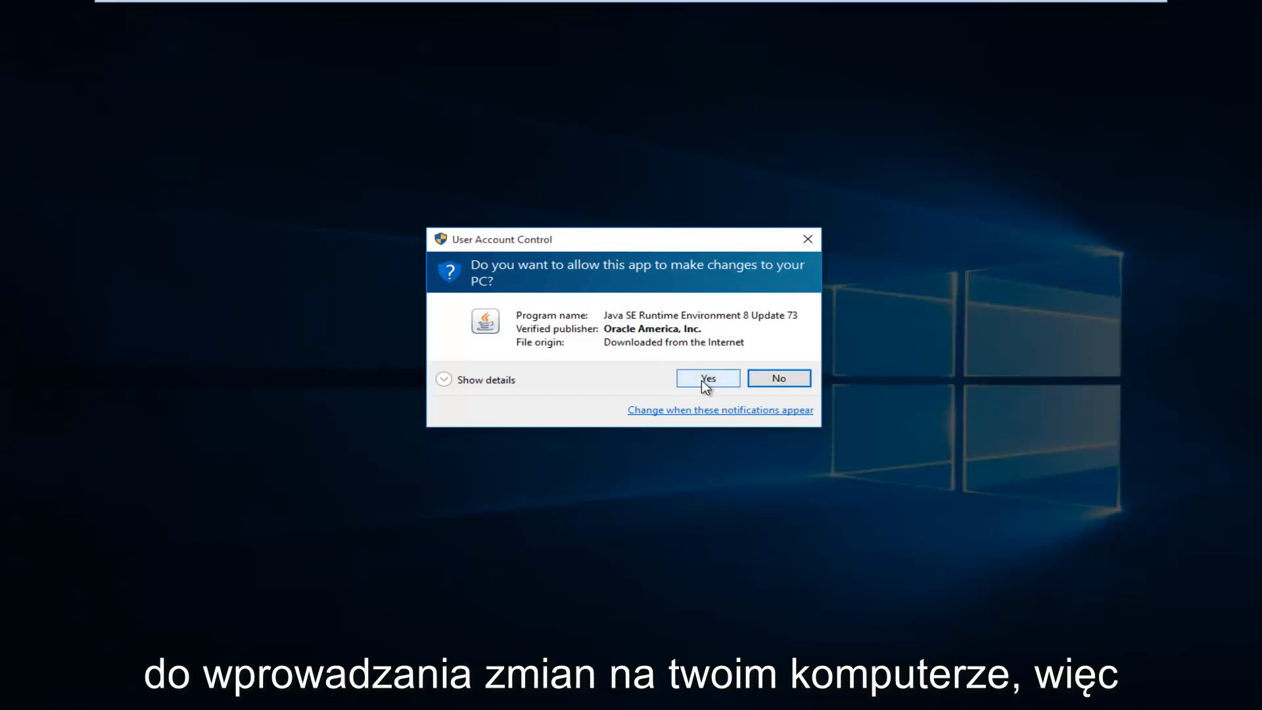
# Allow the Java installer through User Account Control and pass the welcome screen.
pyautogui.click(707, 378)
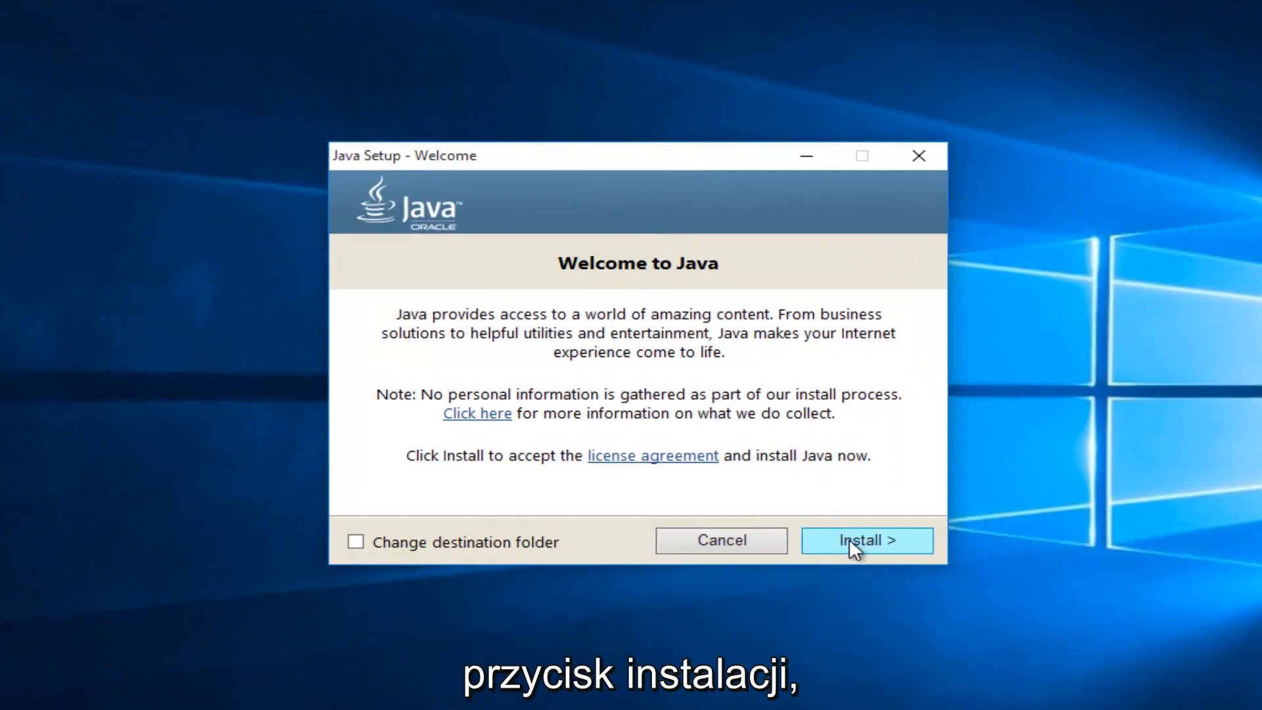
pyautogui.click(867, 540)
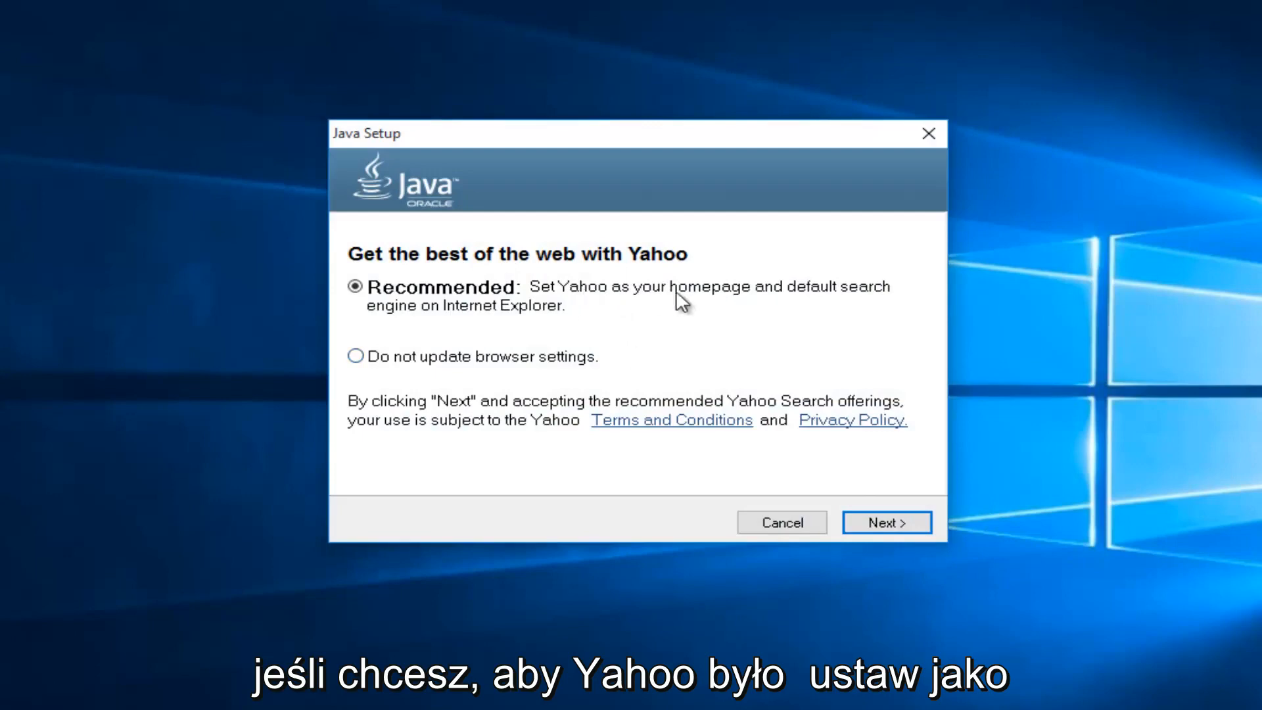
pyautogui.moveTo(467, 314)
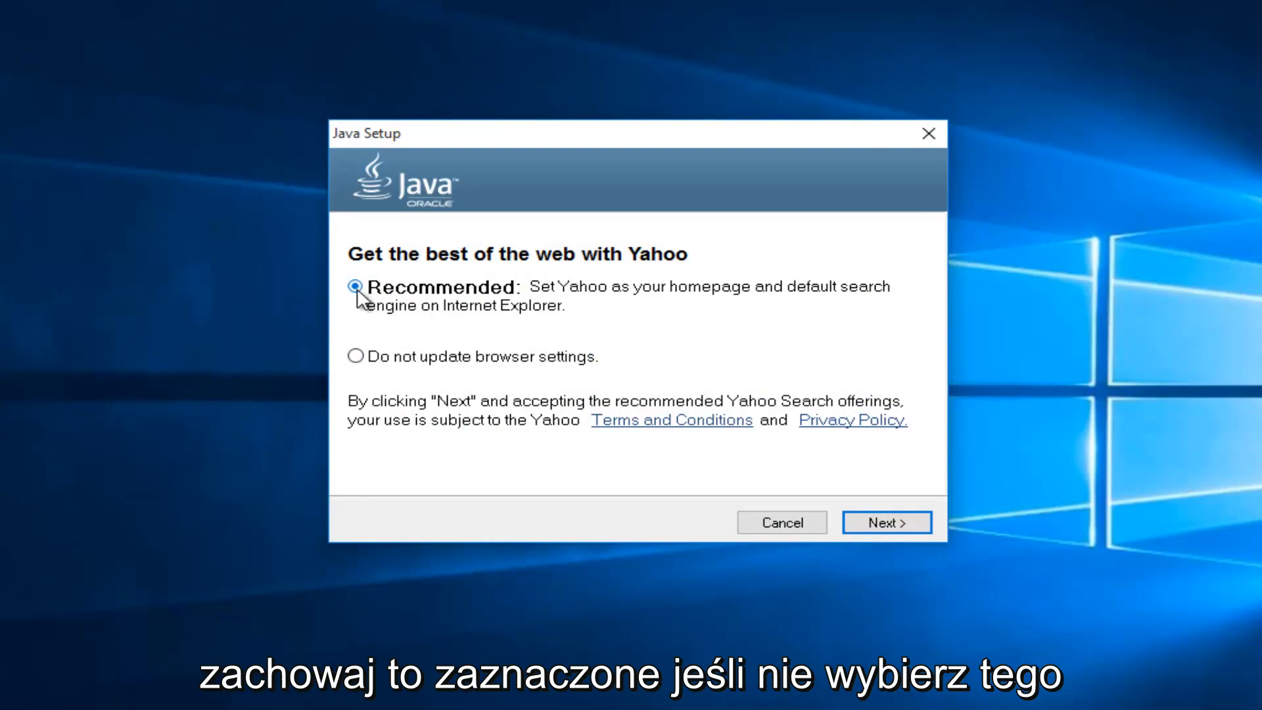
# Decline the Yahoo offer by choosing 'Do not update browser settings' and continue.
pyautogui.click(355, 356)
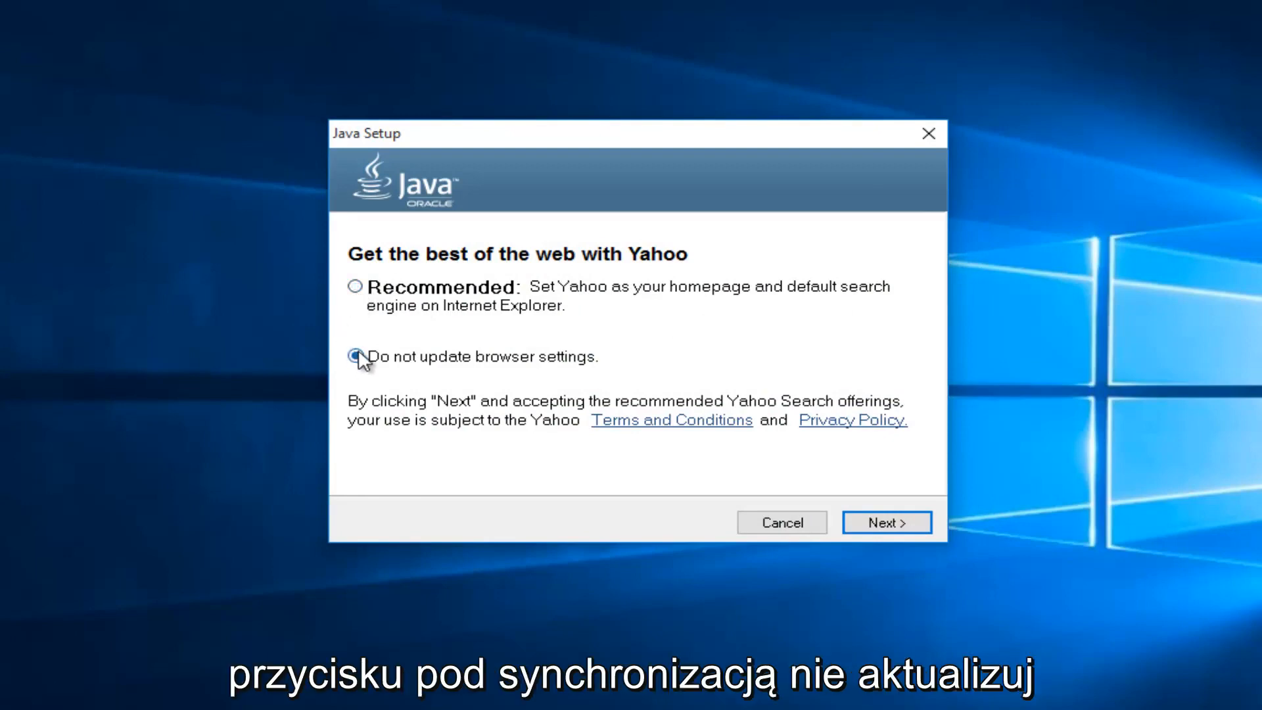
pyautogui.click(354, 357)
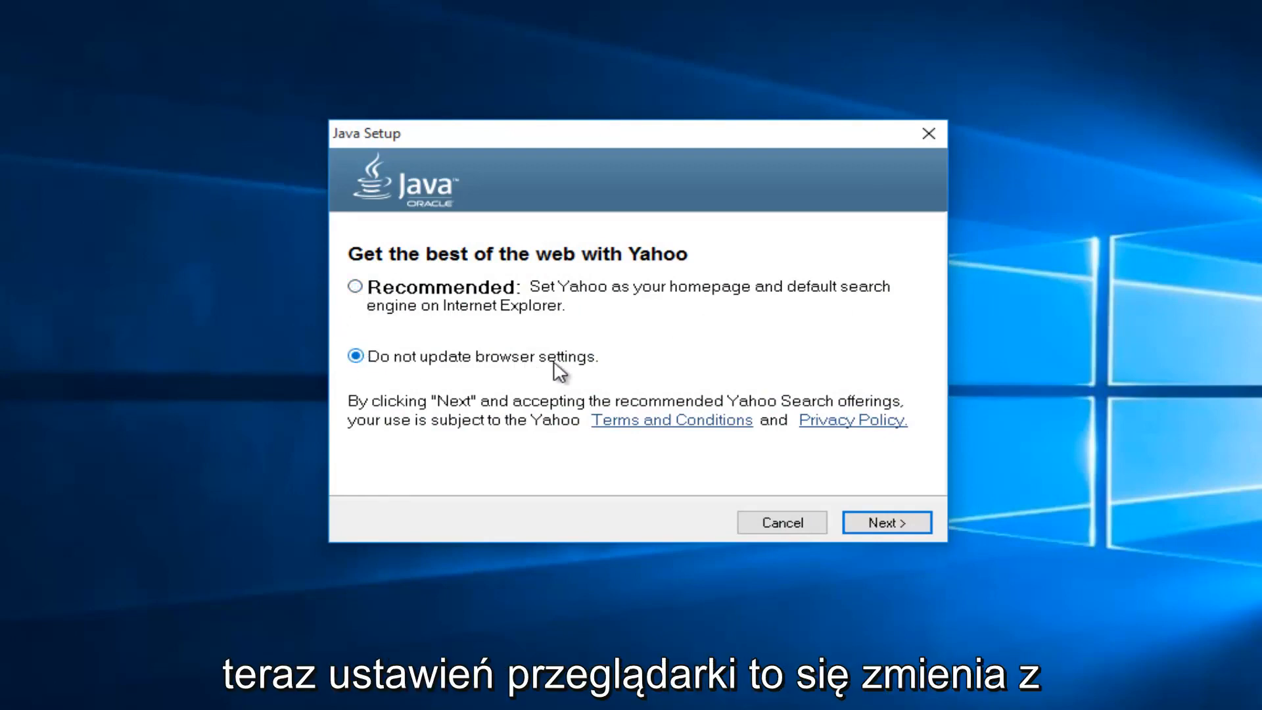
pyautogui.moveTo(648, 314)
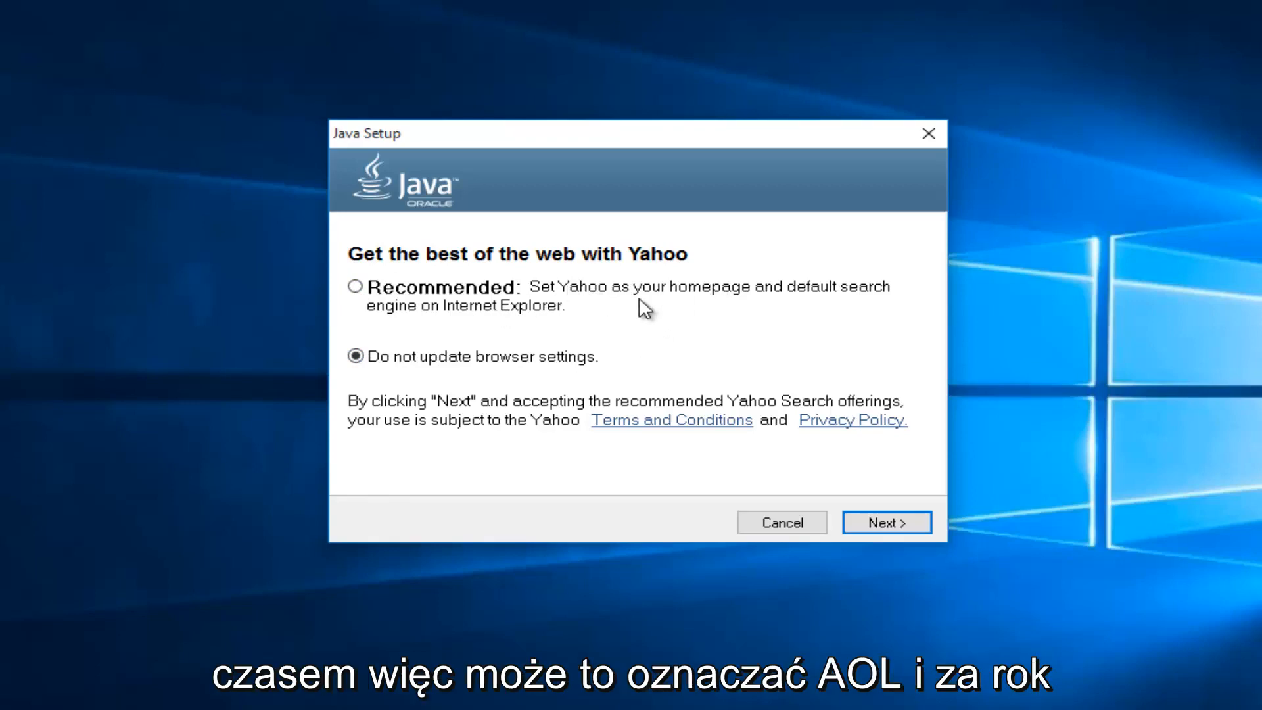
pyautogui.moveTo(571, 298)
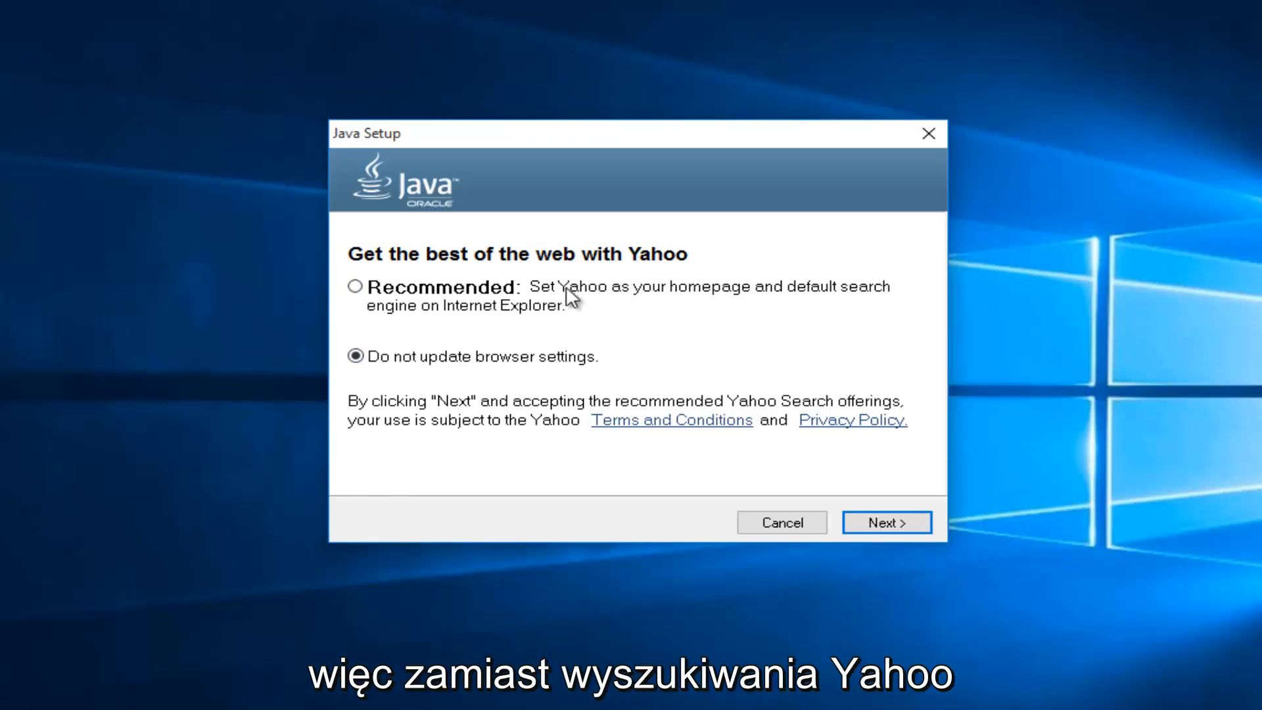
pyautogui.moveTo(581, 306)
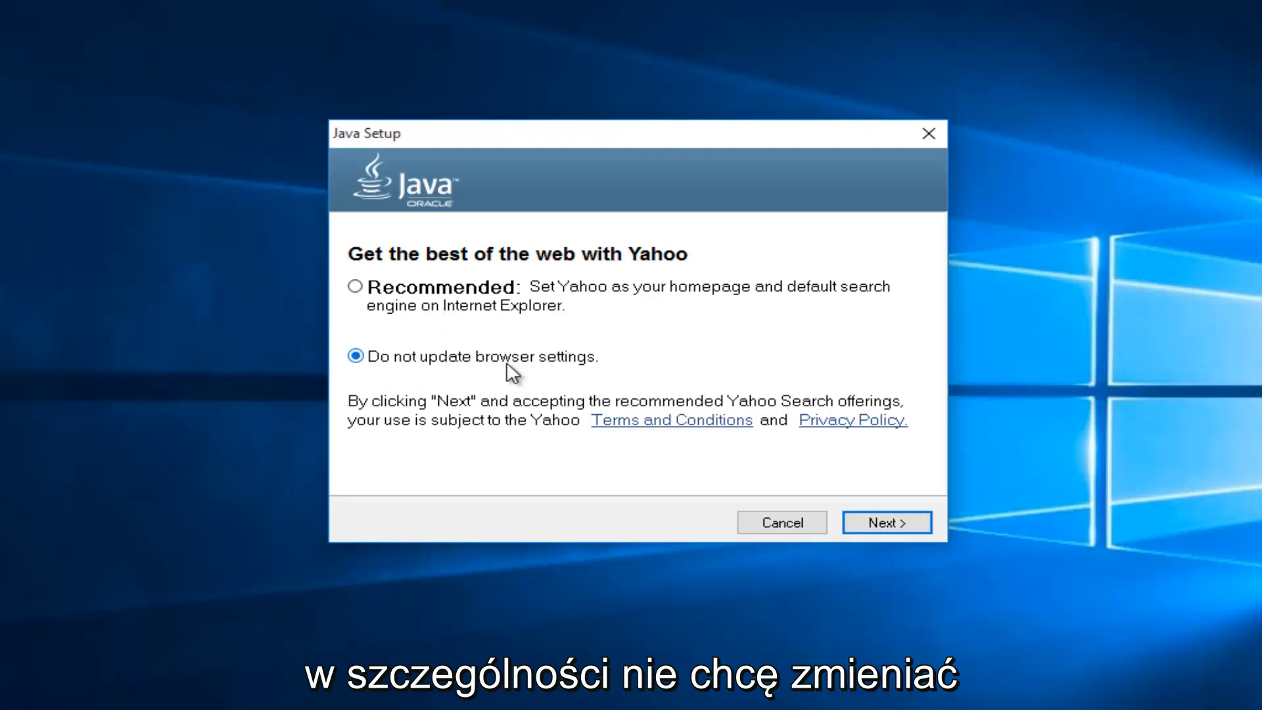
pyautogui.moveTo(603, 304)
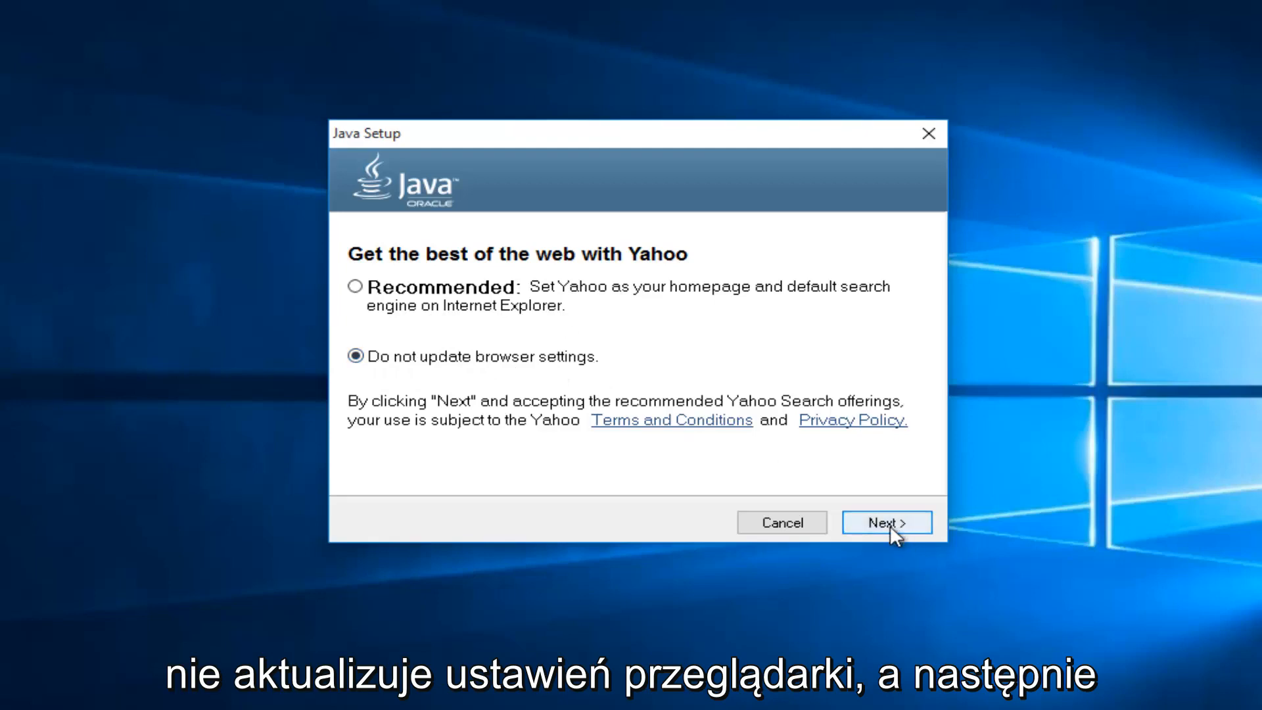
pyautogui.click(886, 522)
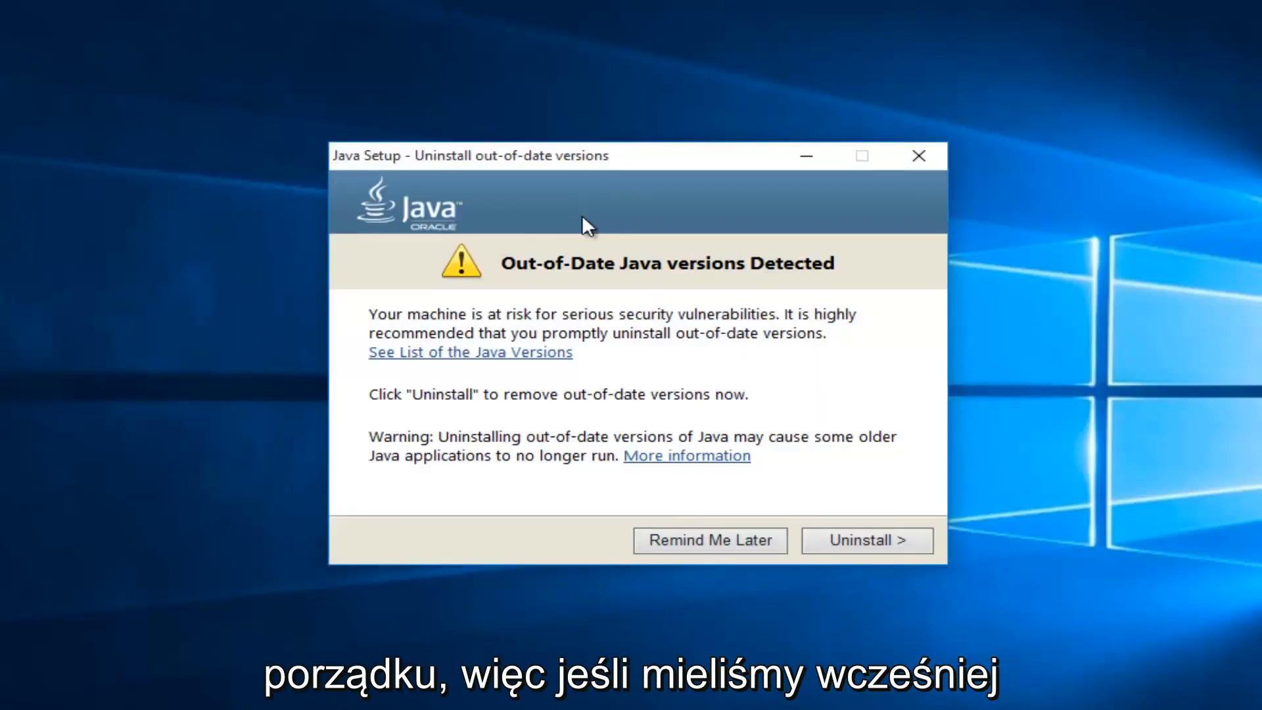
pyautogui.moveTo(530, 199)
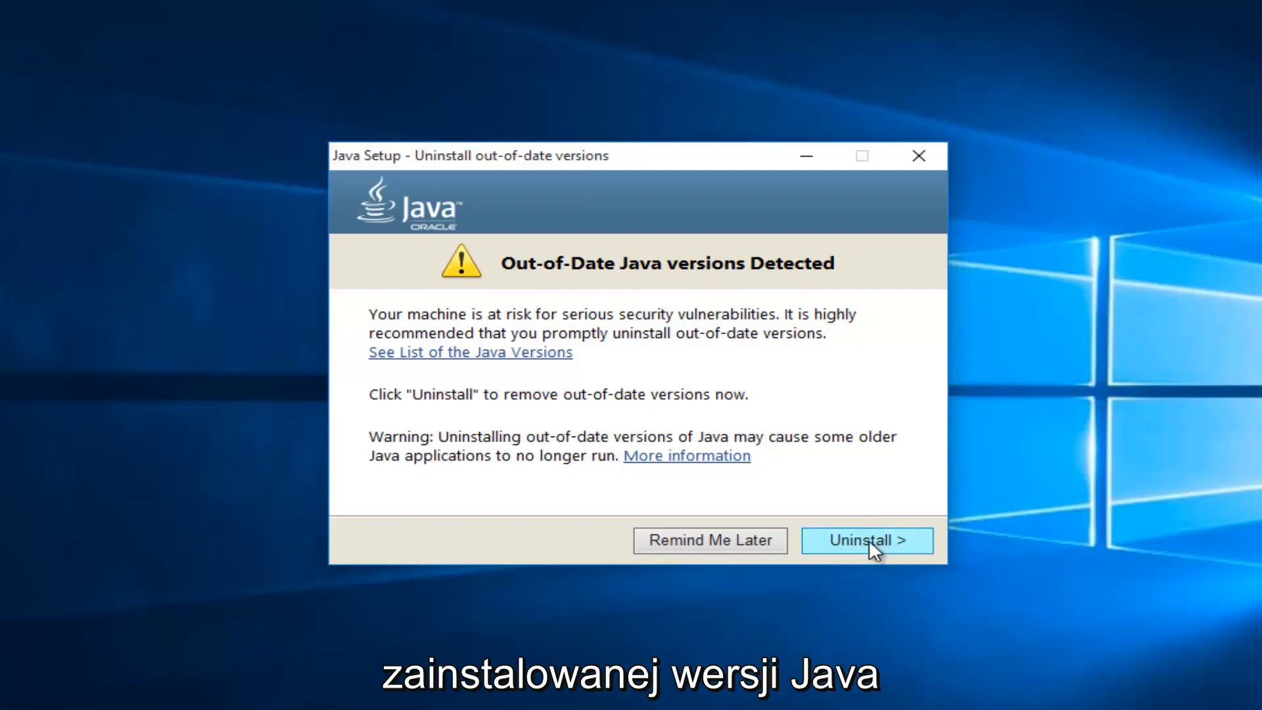
# Uninstall the out-of-date Java versions found by Java Setup.
pyautogui.click(867, 540)
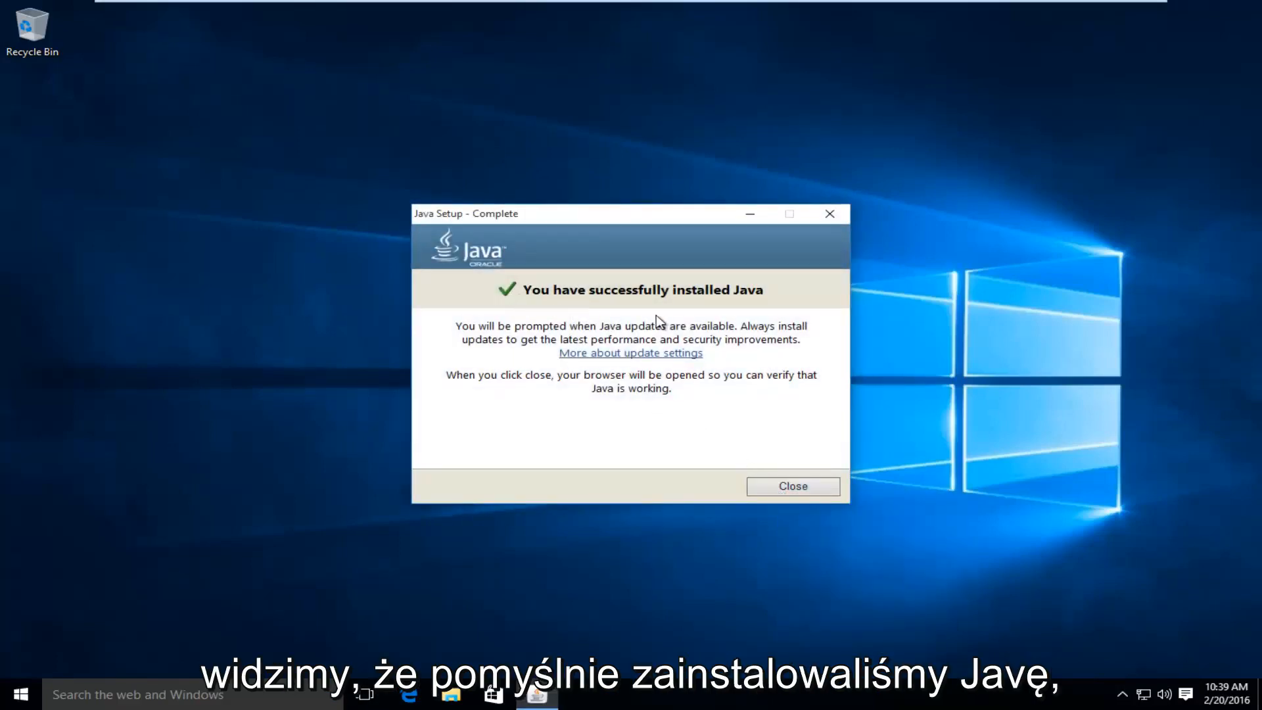
pyautogui.moveTo(635, 319)
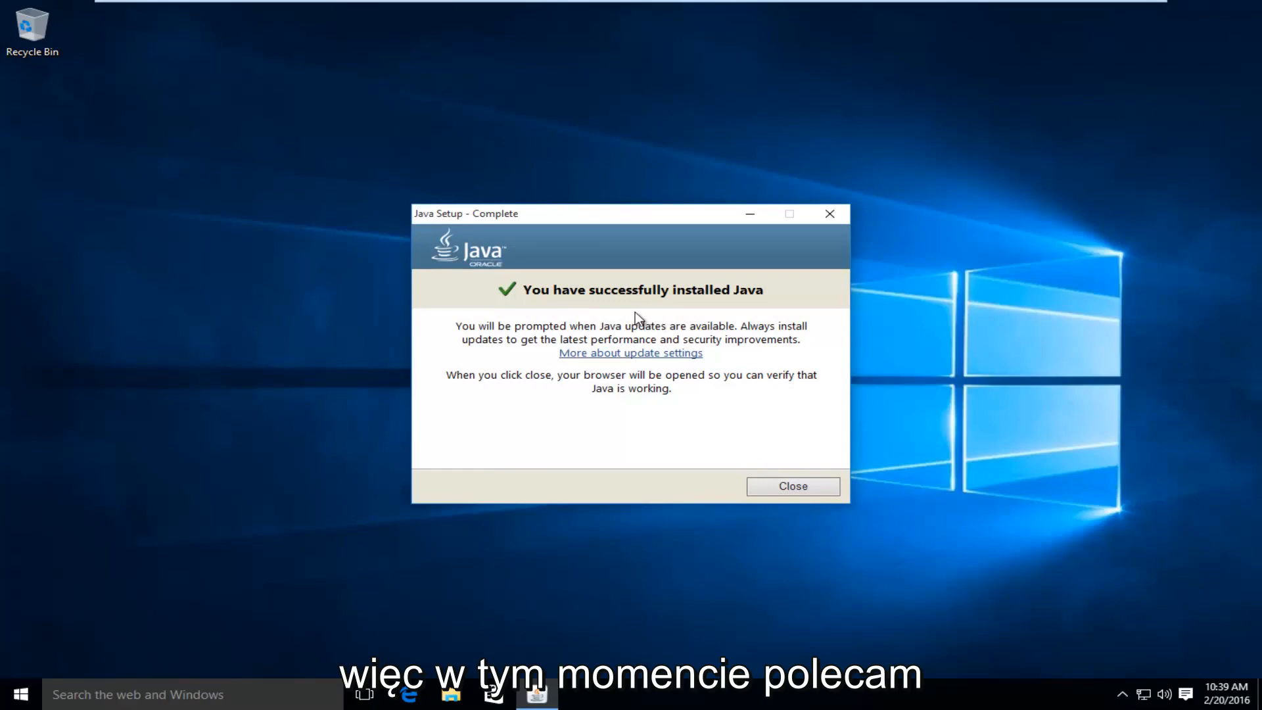
pyautogui.moveTo(519, 607)
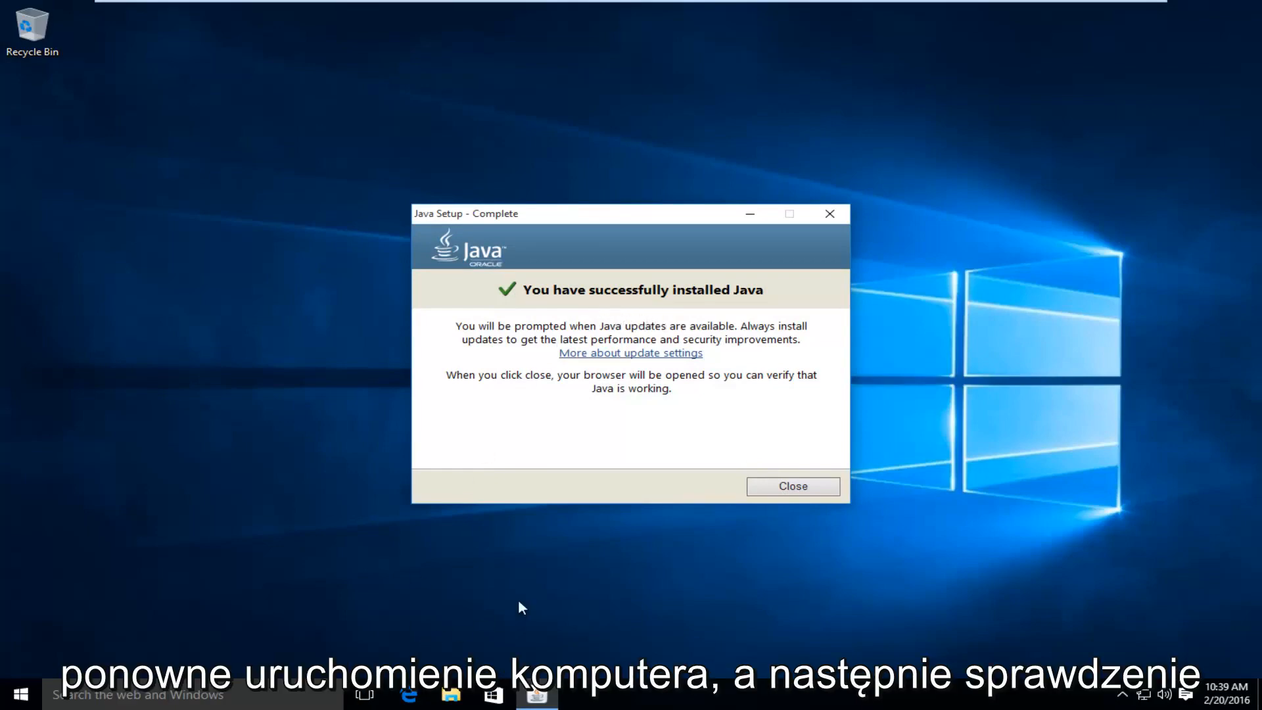